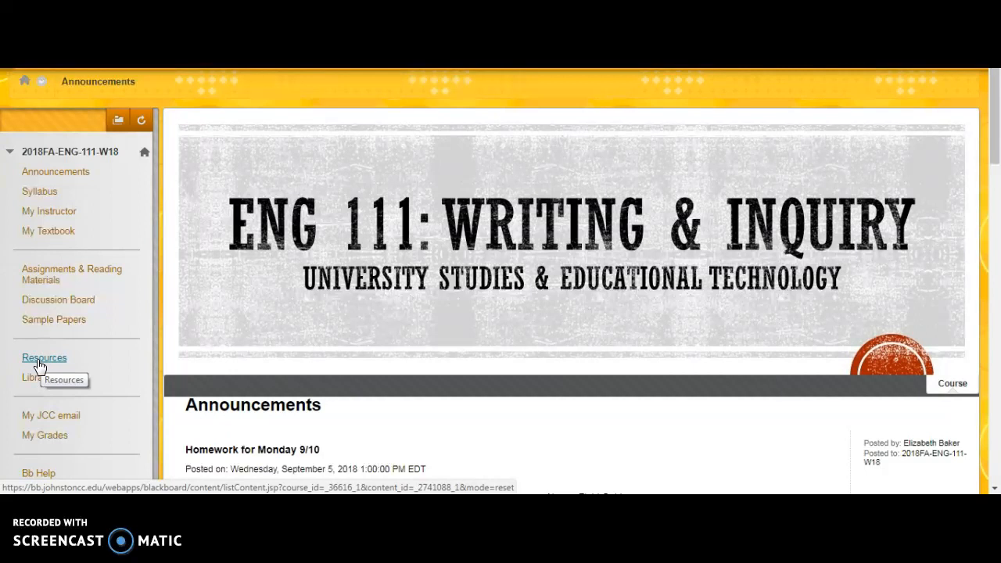
Step: Open the ENG 111 Resources page showing InQuizitive Activities and the Norton Field Guide E-Text
left_click(44, 358)
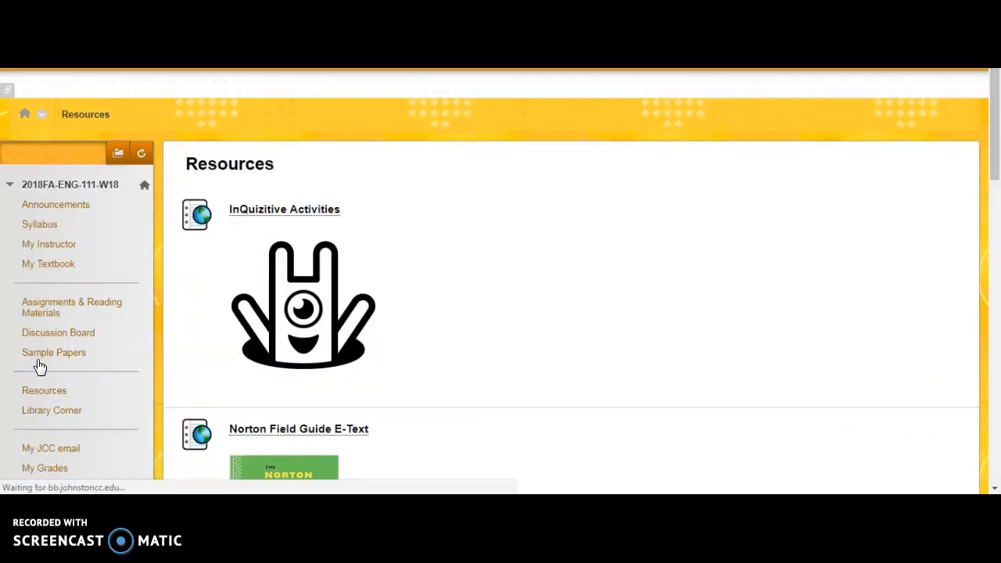
scroll("down", 3)
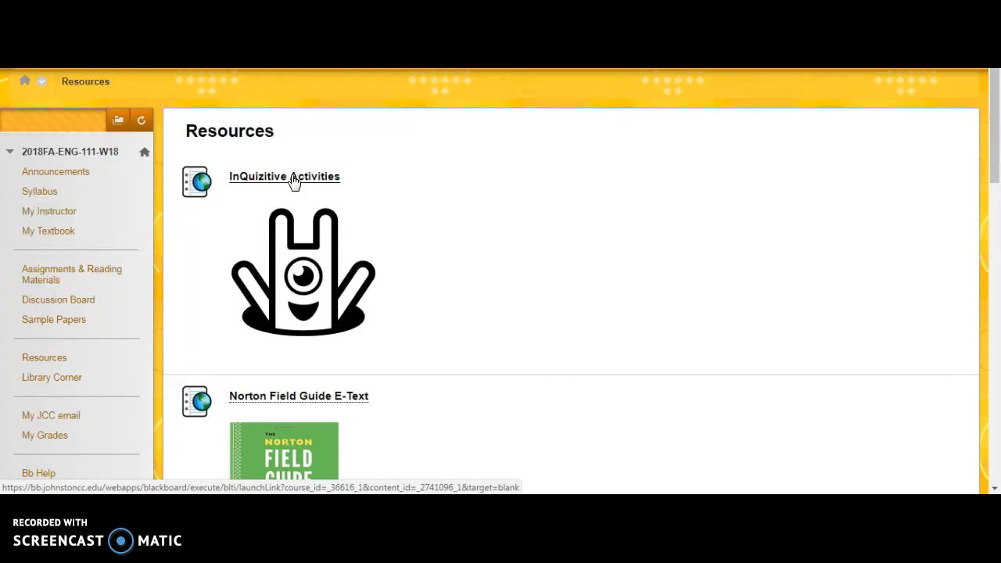
Step: Launch InQuizitive Activities and confirm the LTI launch to reach the InQuizitive sign-in page
left_click(284, 176)
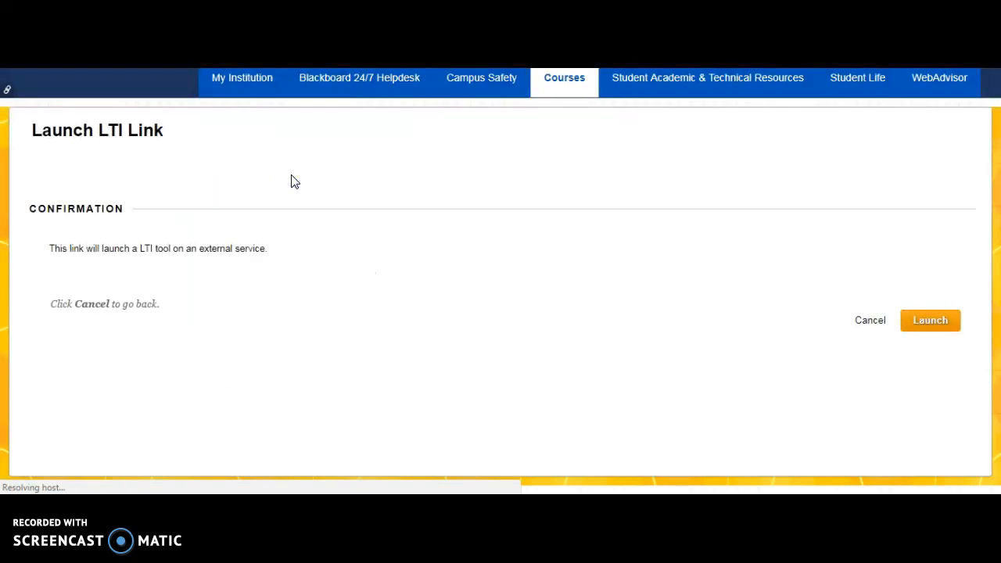
left_click(930, 320)
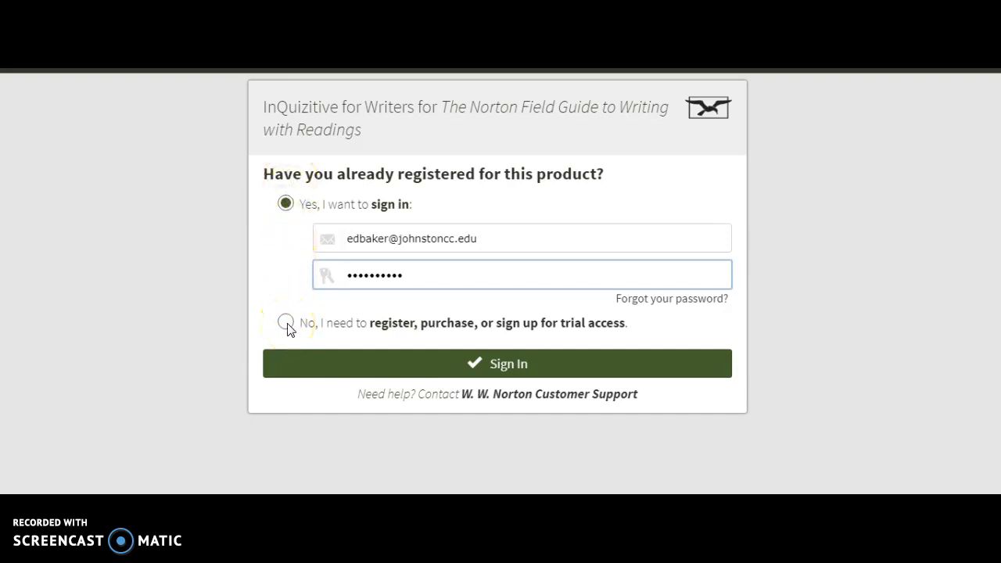
left_click(285, 322)
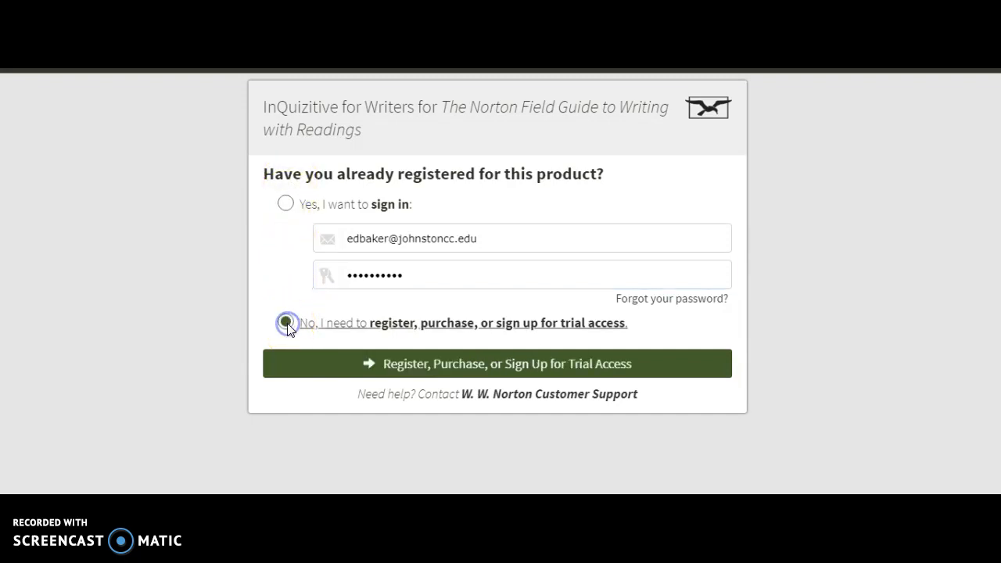
left_click(286, 322)
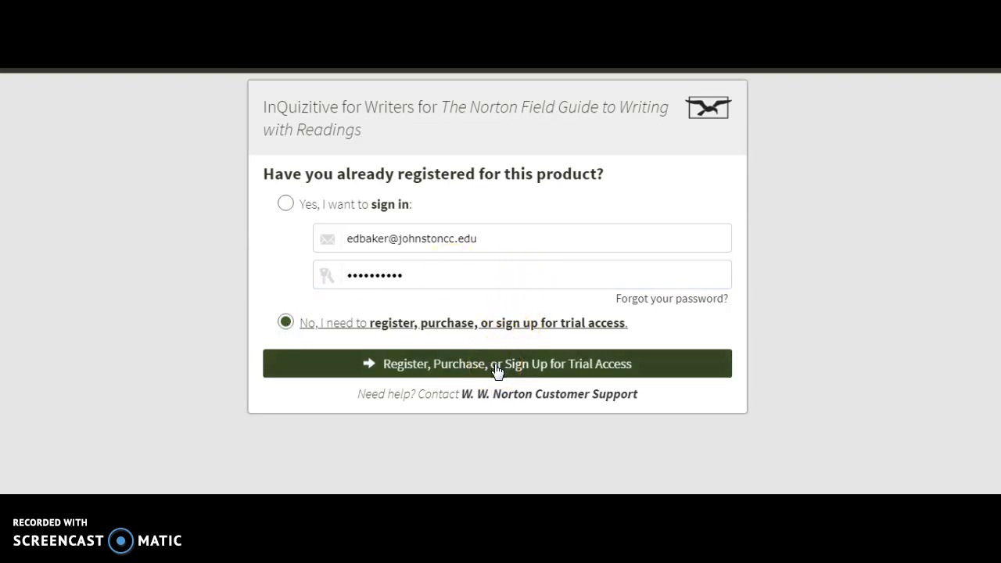
left_click(497, 363)
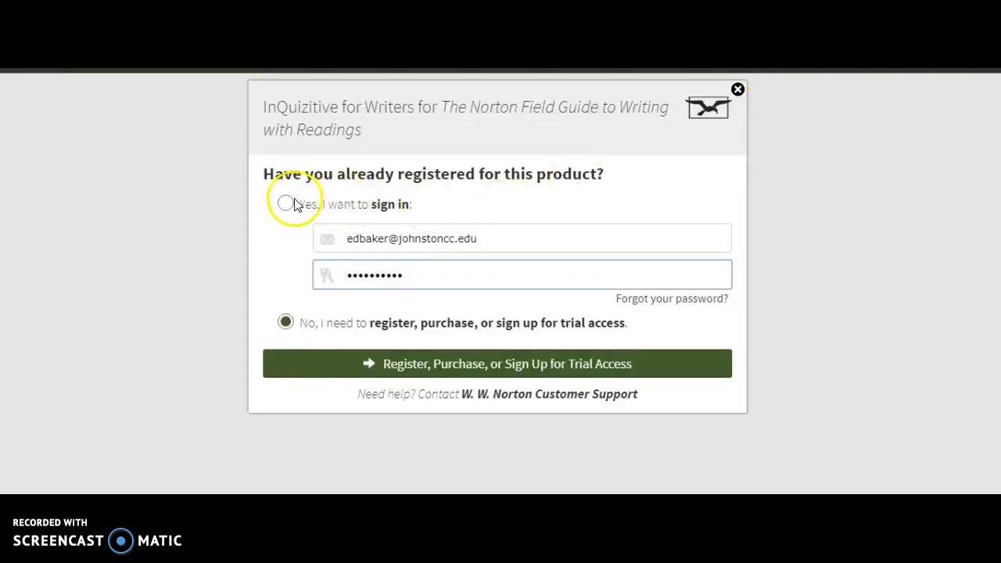
left_click(286, 204)
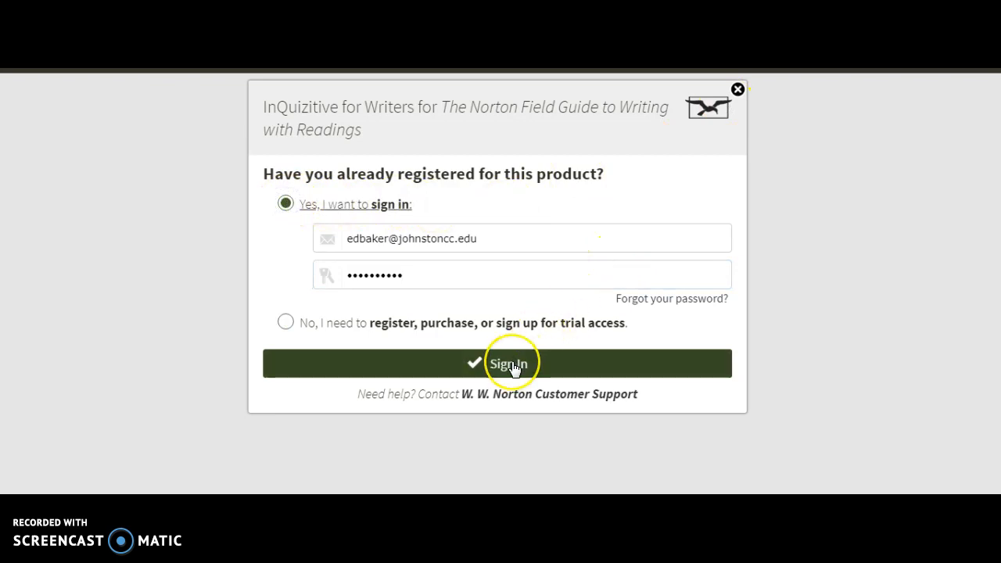
Step: Sign in to reach The Norton Field Guide to Writing with Readings dashboard
left_click(508, 363)
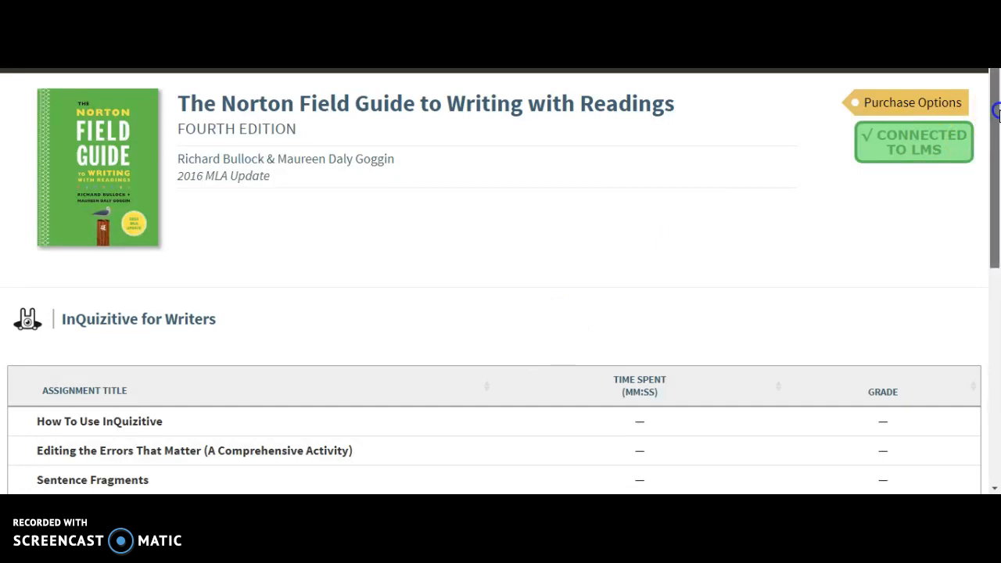
Step: Review the InQuizitive for Writers assignment times and grades, then return to Blackboard Resources
scroll("down", 3)
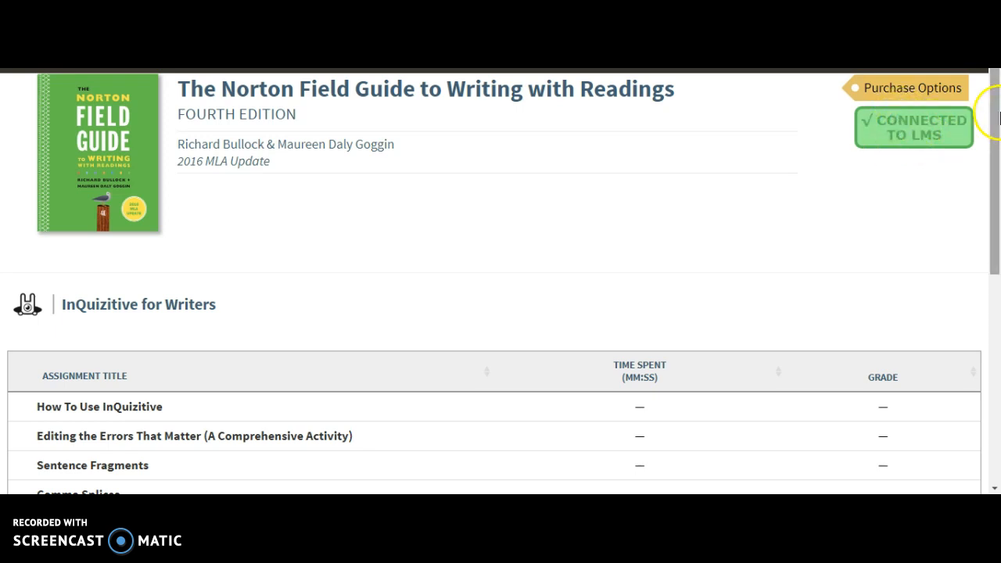
scroll("down", 3)
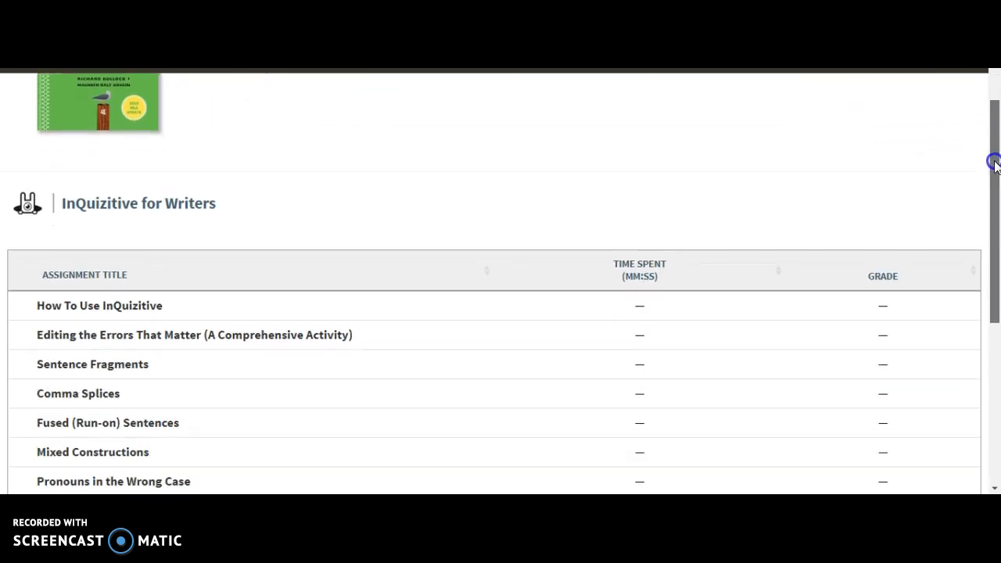
scroll("down", 3)
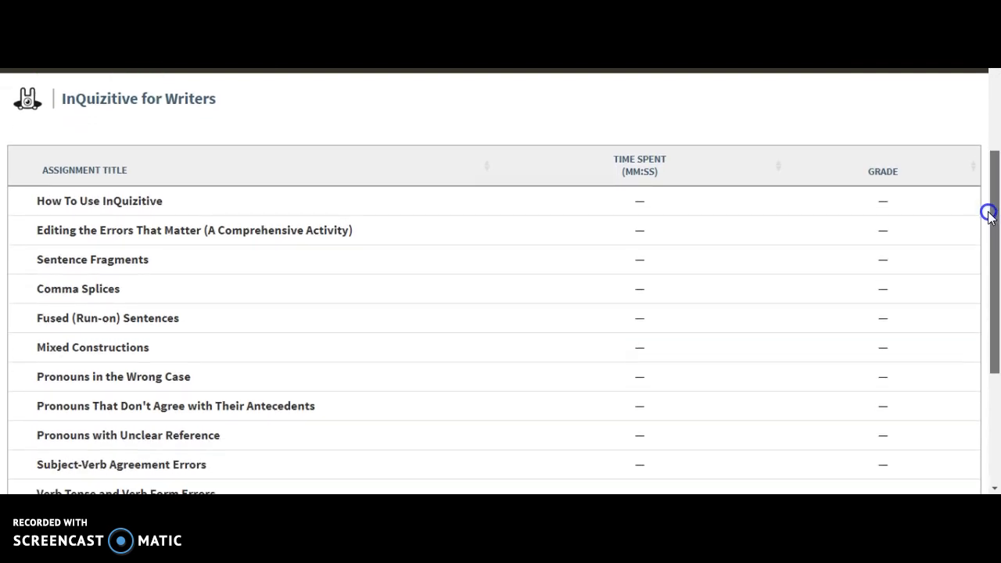
scroll("down", 3)
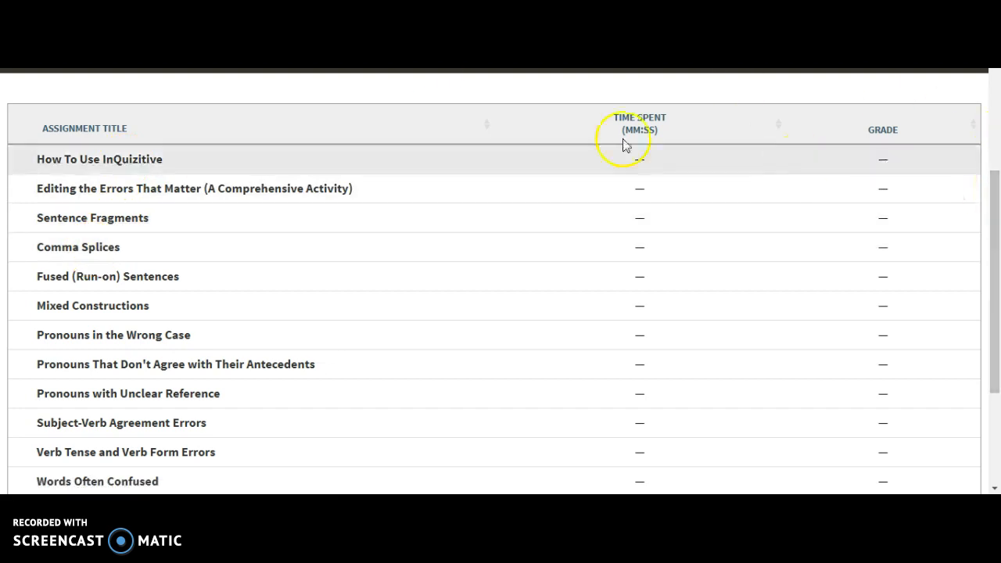
left_click(99, 159)
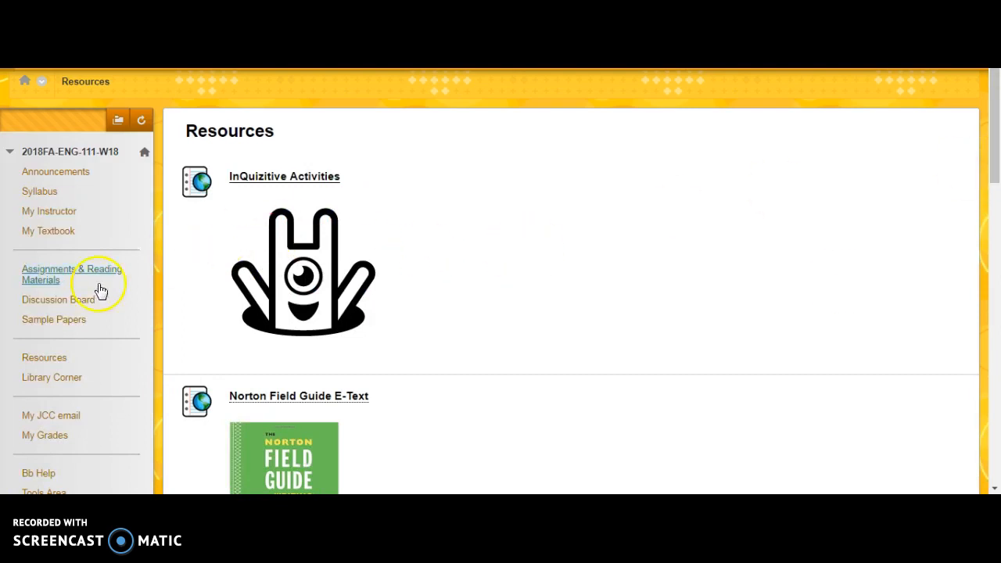
mouse_move(44, 357)
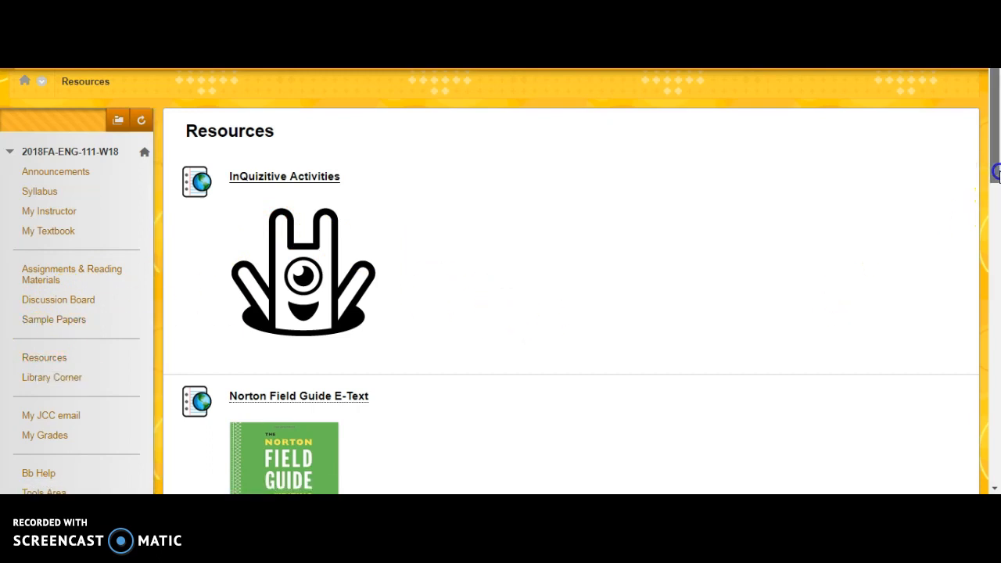
Step: Scroll to the Norton Field Guide and Little Seagull Handbook e-text links
scroll("down", 3)
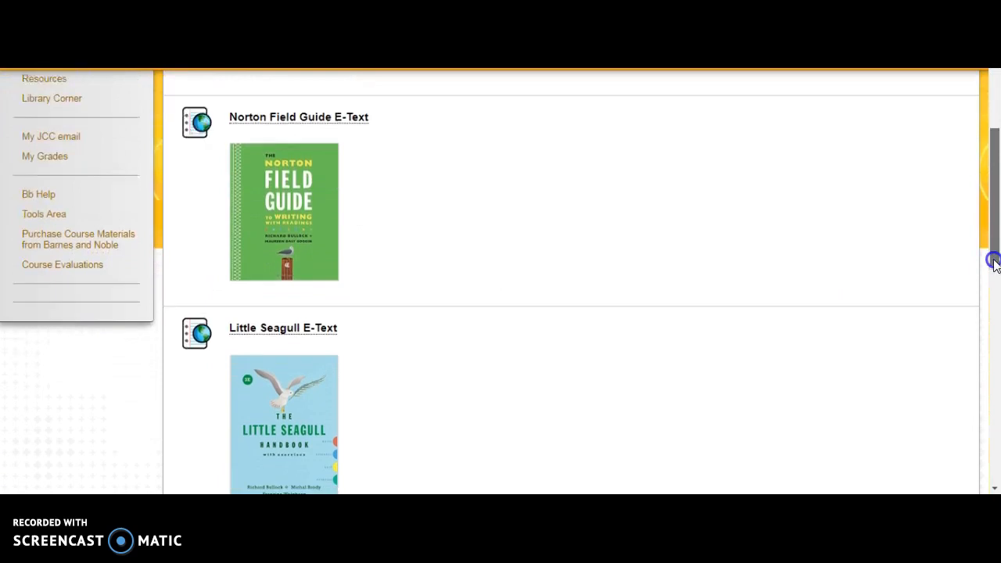